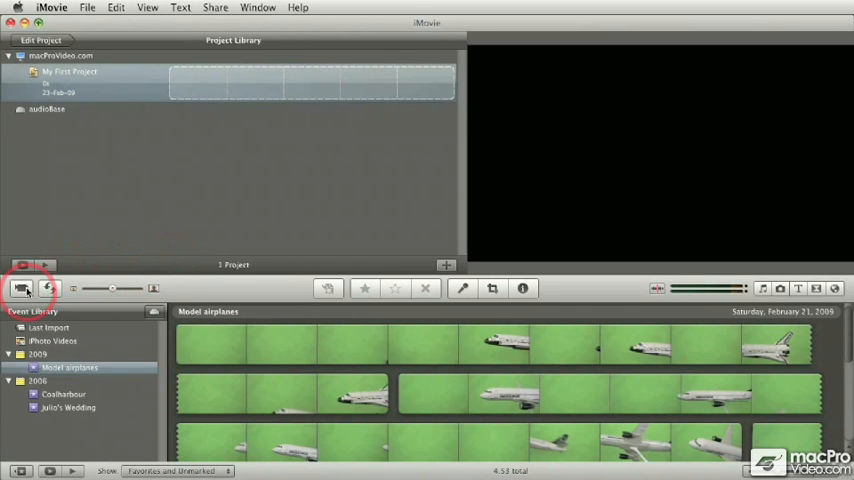
Step: Open the Import From camera window from below the Project Library
left_click(22, 289)
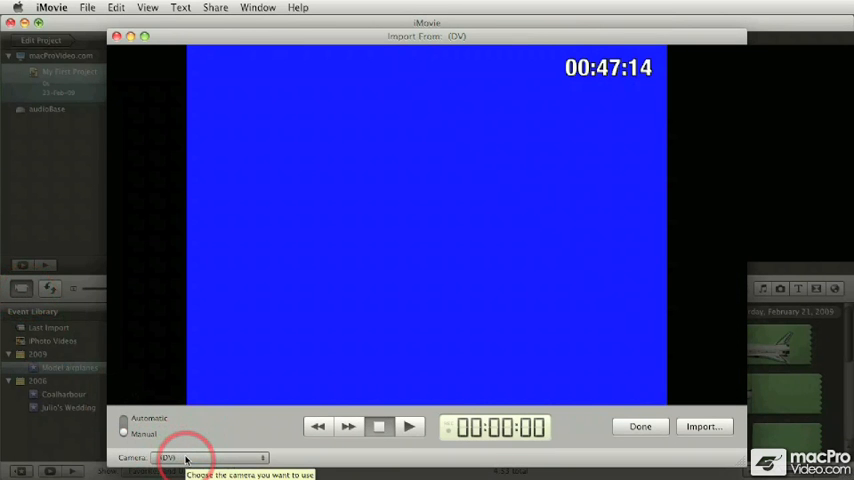
Step: Choose iSight as the camera source to show its live preview
left_click(205, 458)
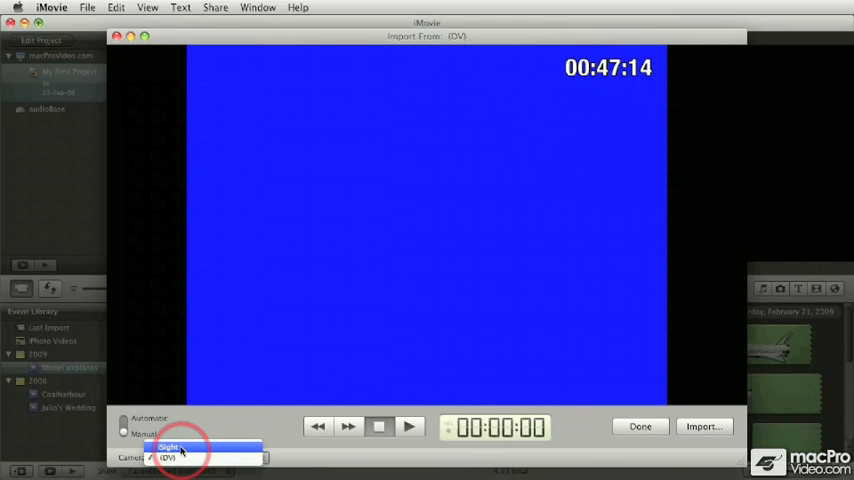
left_click(170, 446)
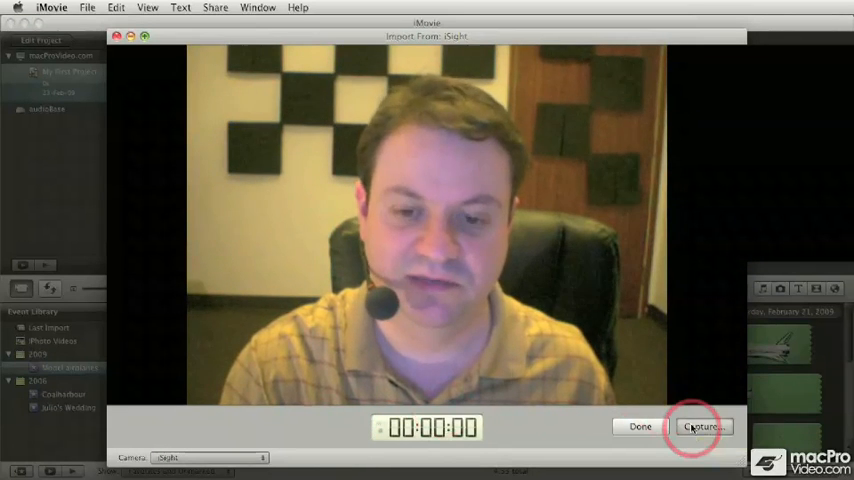
Step: Capture into a new event named 'Podcast' and confirm the capture settings
left_click(705, 426)
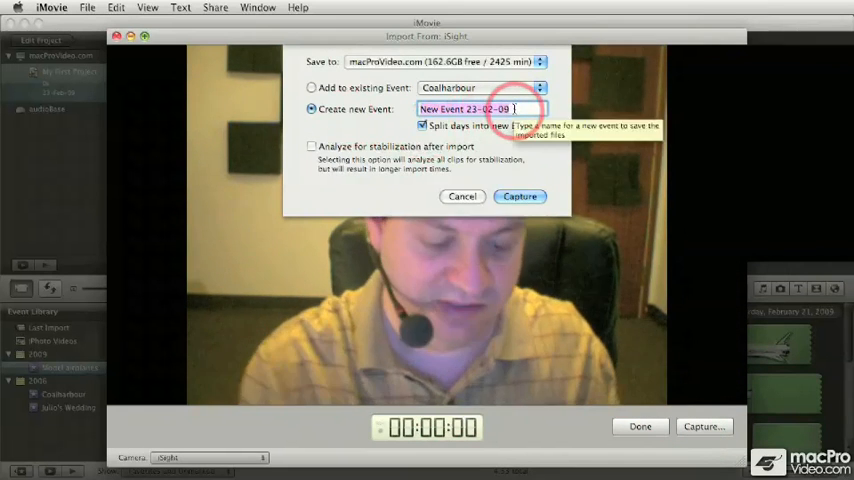
type("Podcast")
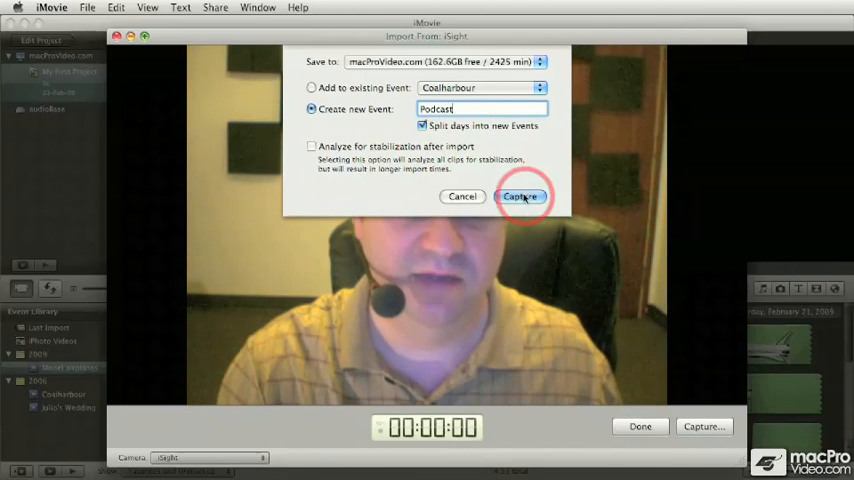
left_click(521, 196)
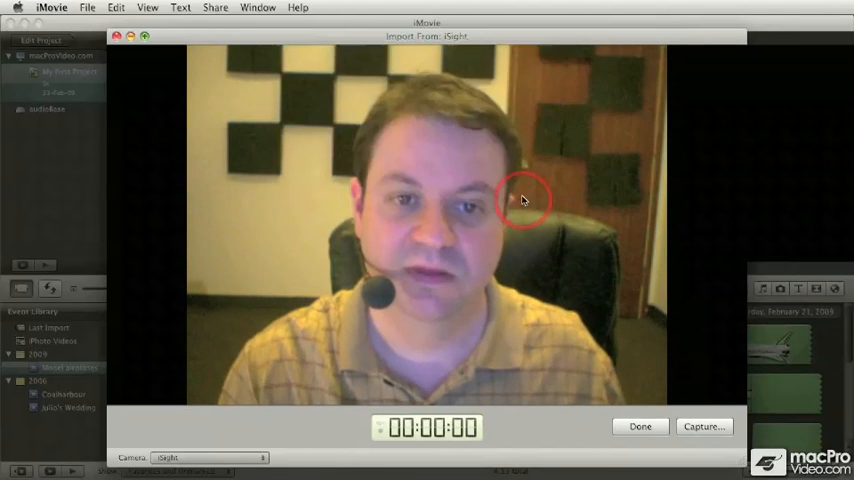
Step: Record about 1 minute 39 seconds of iSight video, then stop the capture
left_click(704, 426)
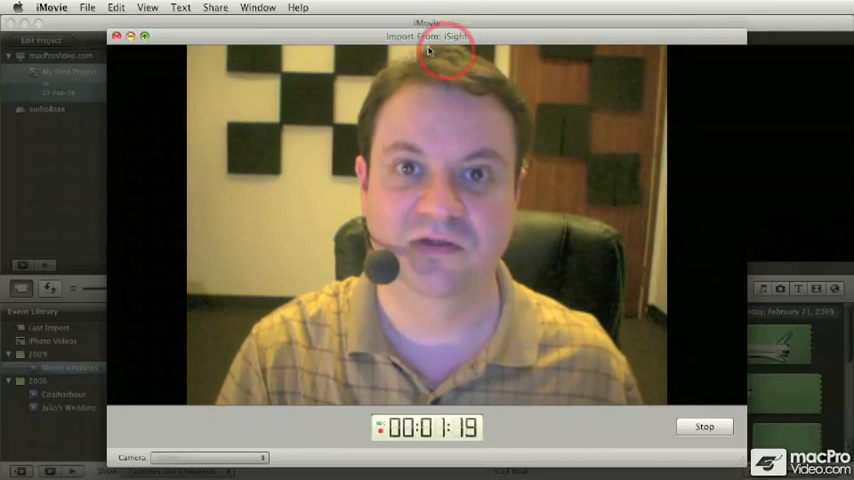
mouse_move(673, 47)
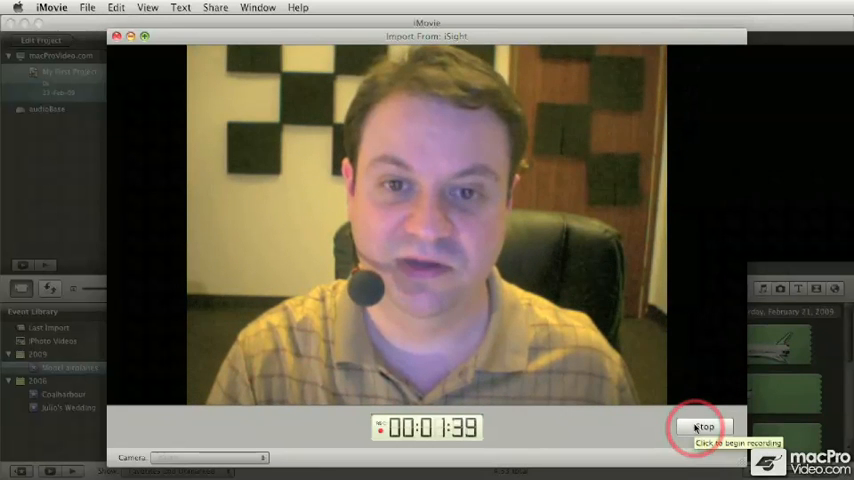
left_click(703, 427)
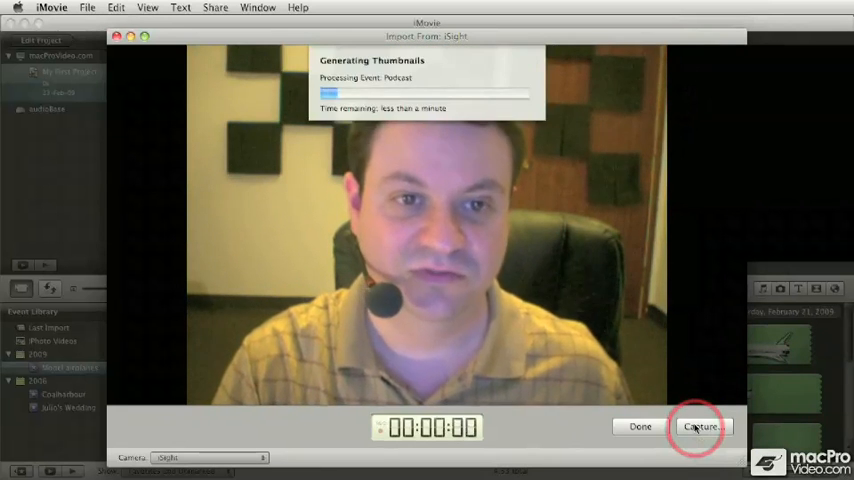